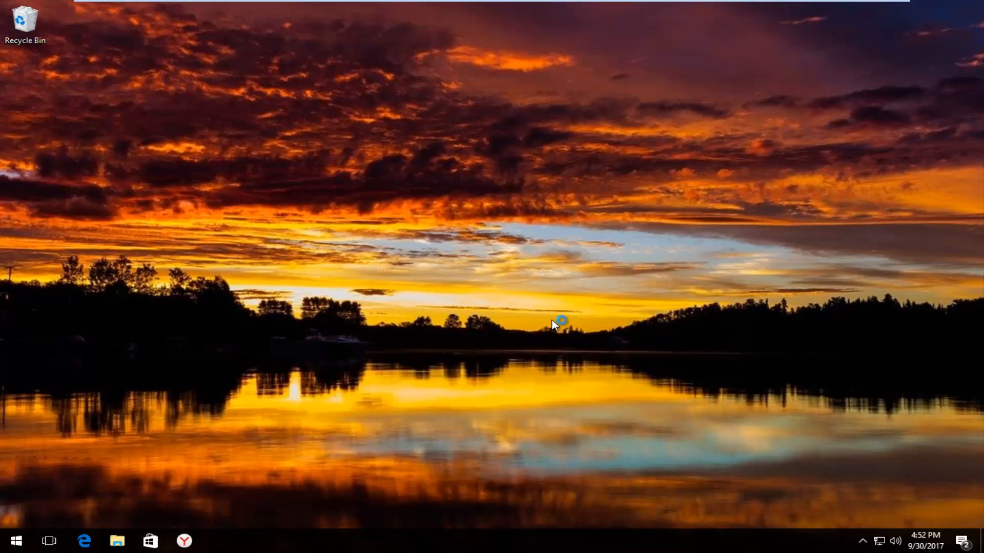
mouse_move(459, 539)
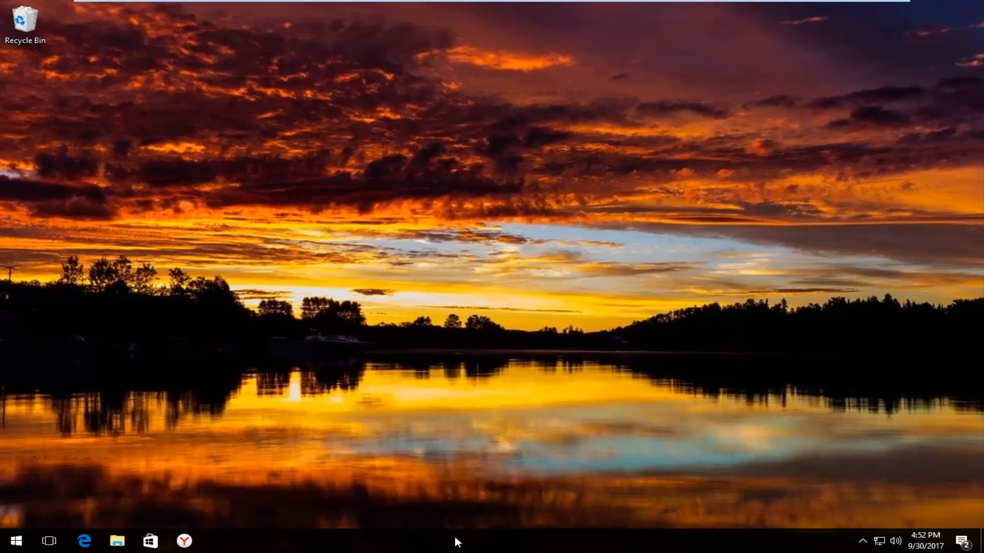
Open Taskbar settings from the taskbar's right-click context menu.
right_click(459, 546)
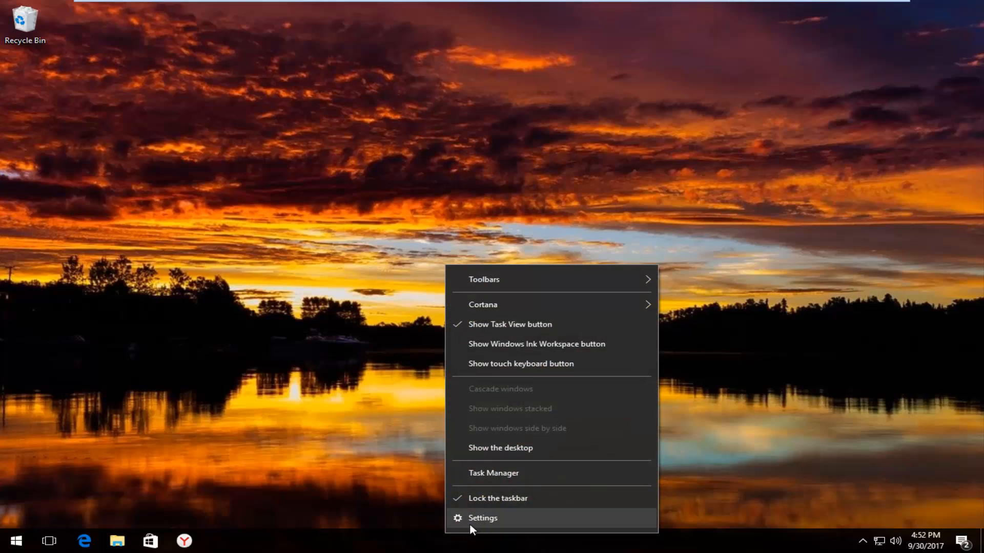
left_click(482, 518)
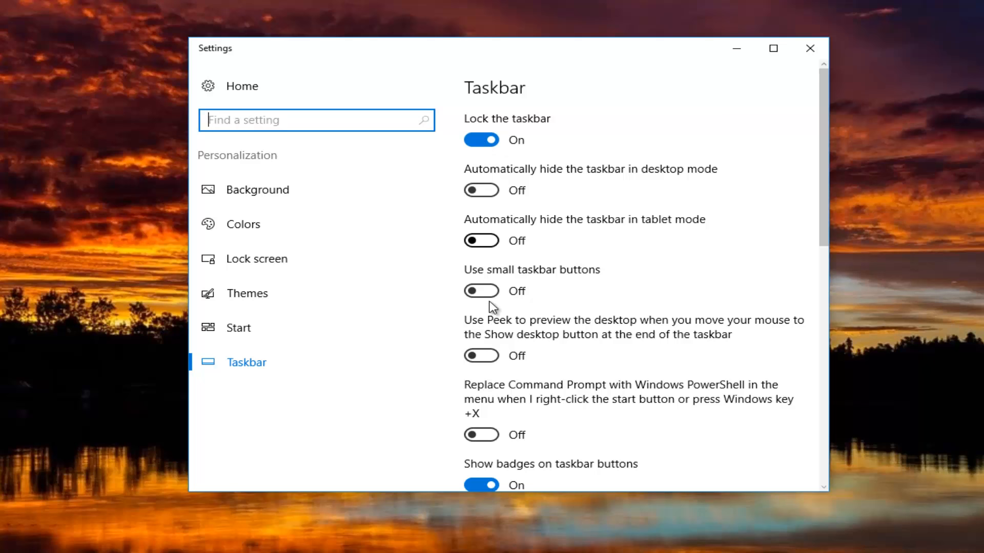
Scroll the Taskbar page to look over its toggles, leaving auto-hide and the rest unchanged.
scroll("down", 3)
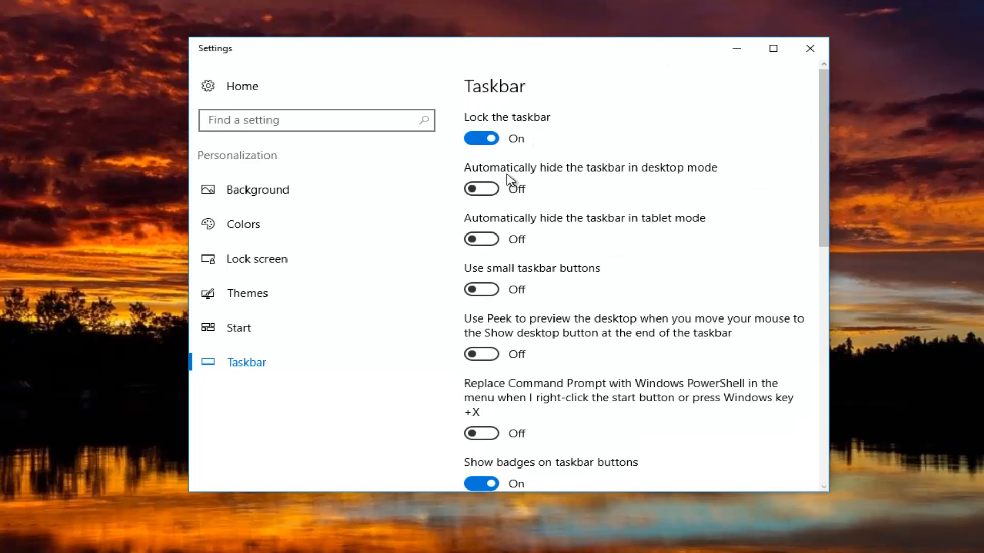
Scroll down to the Notification area options, leave everything at defaults, and close the Settings window.
scroll("down", 3)
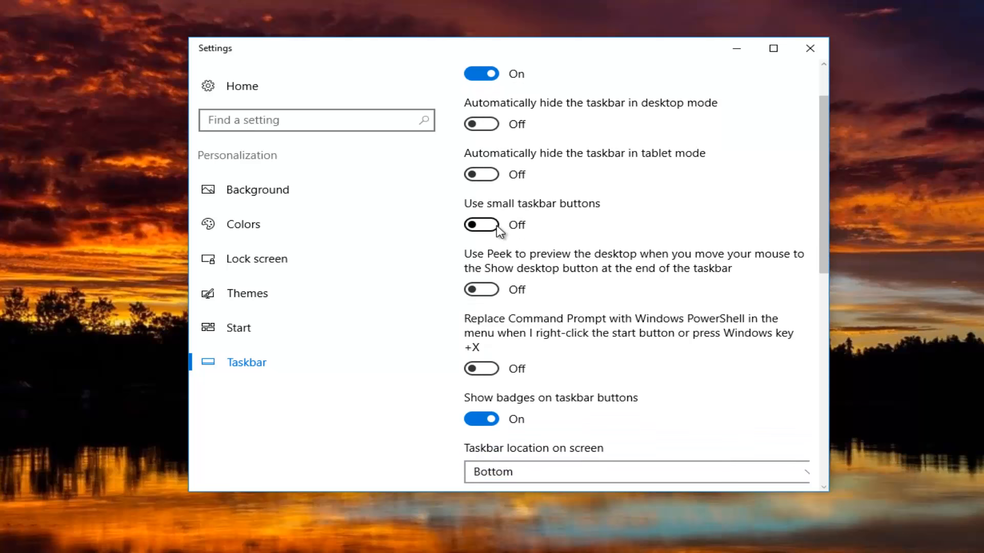
scroll("down", 3)
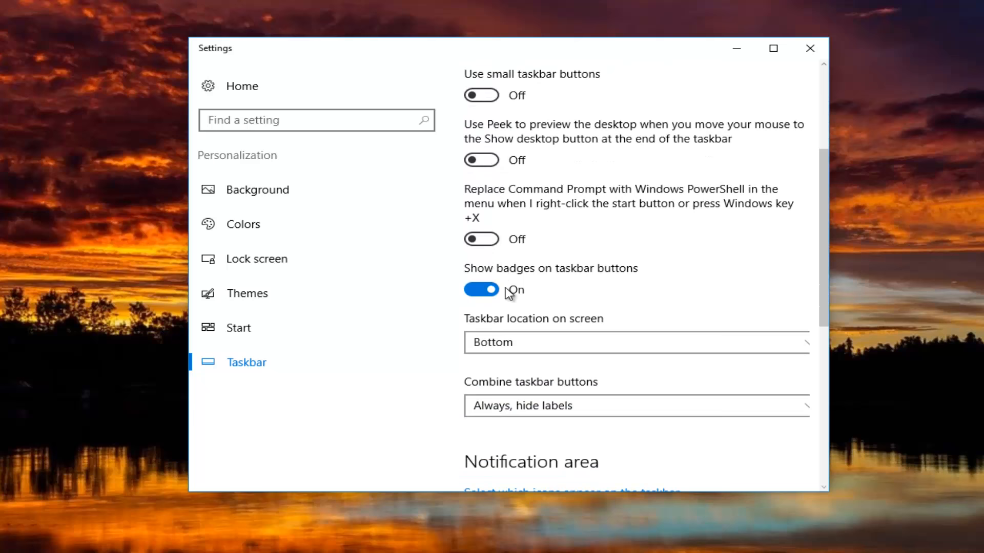
scroll("down", 3)
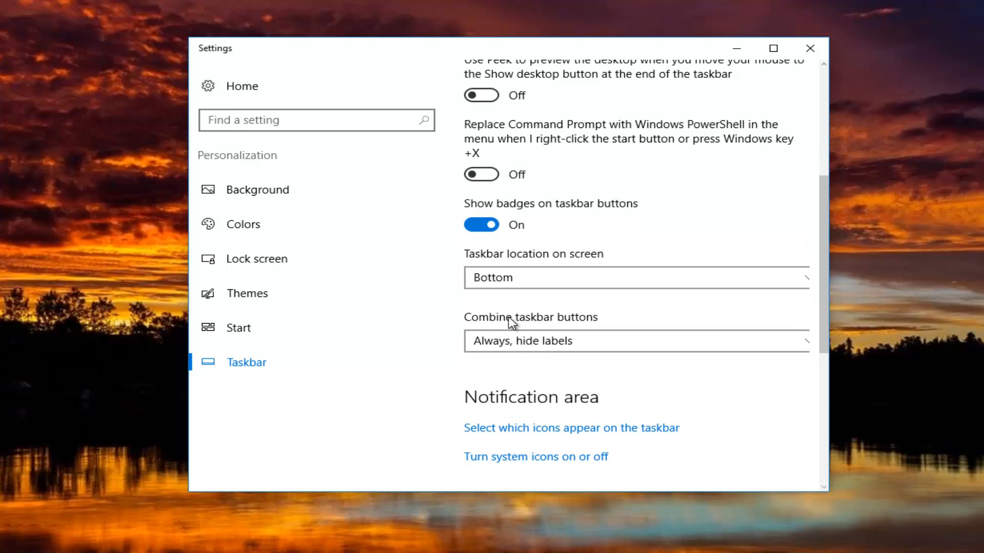
left_click(636, 341)
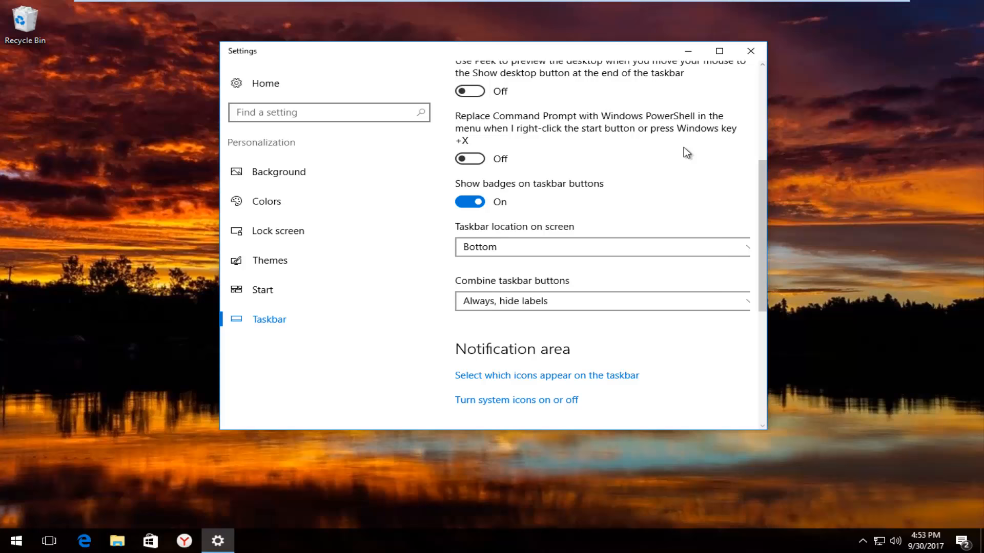
left_click(750, 52)
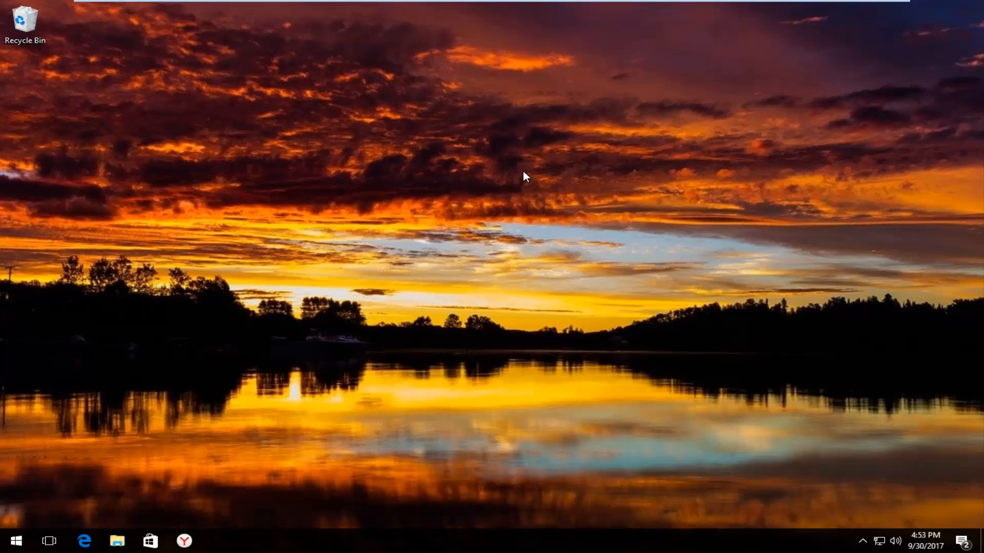